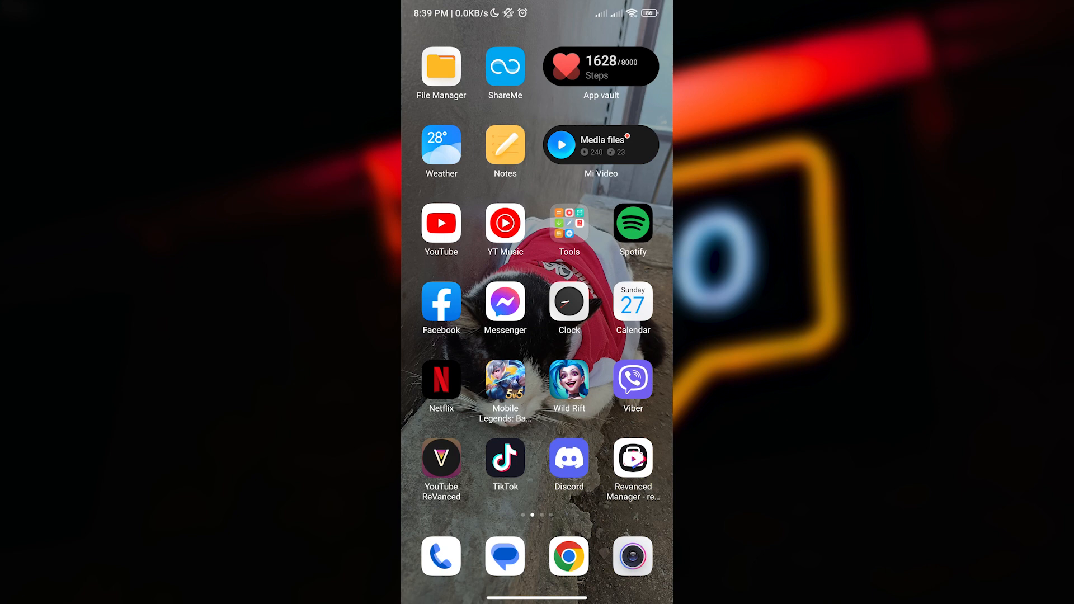
Search the Play Store for 'google authenticator' and confirm it is already installed.
scroll(right, 3)
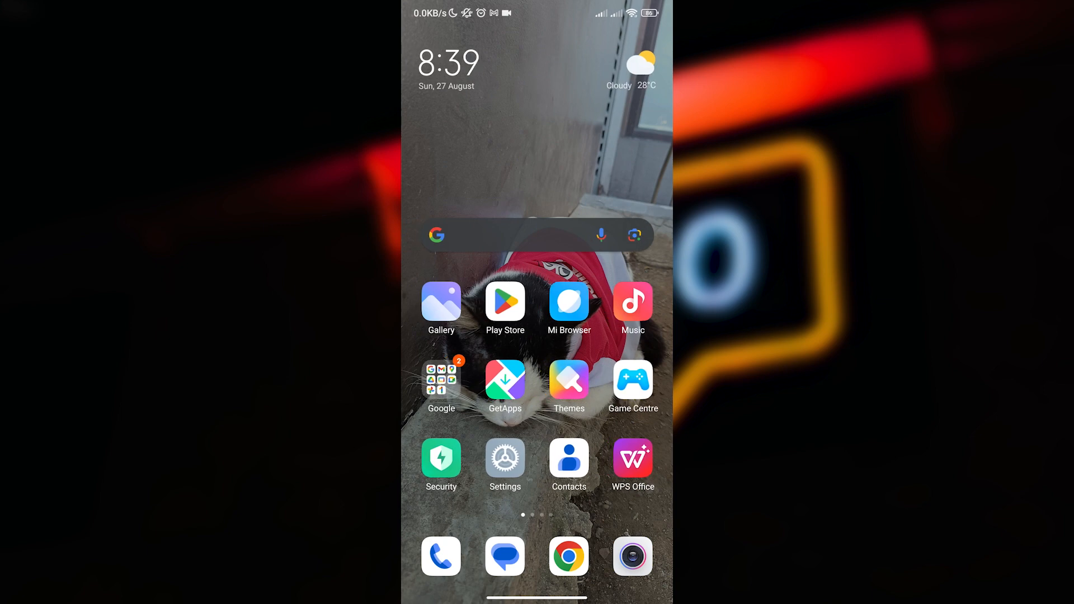
click(505, 302)
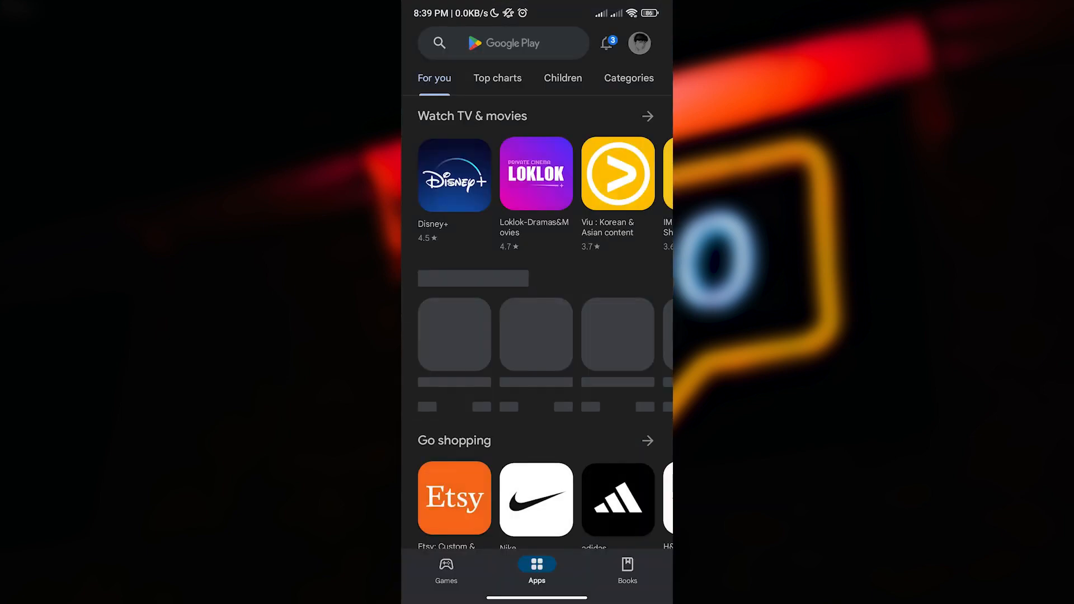
text(googl)
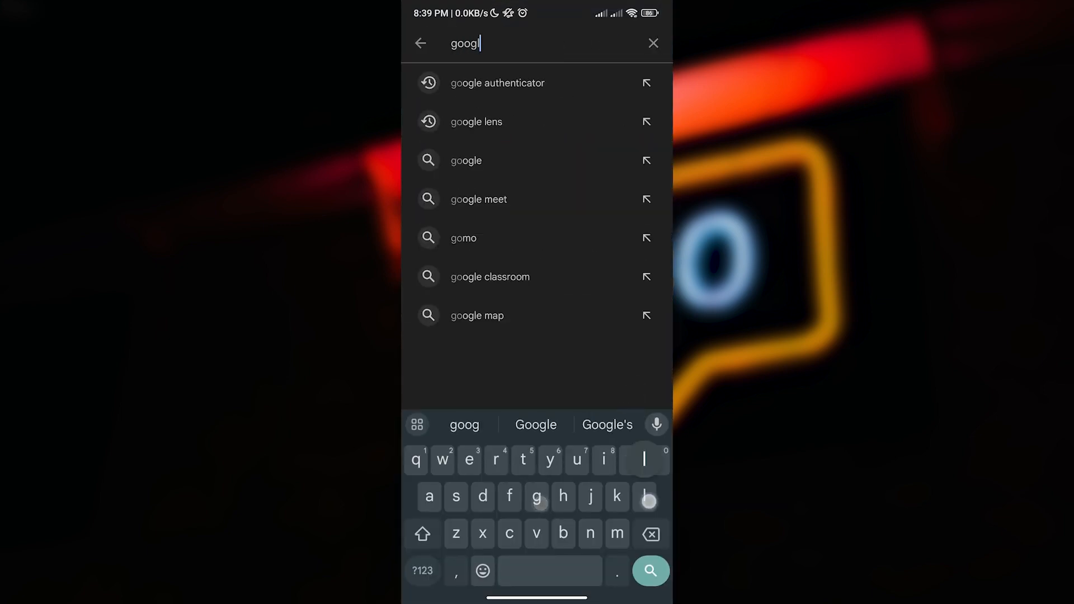
click(497, 83)
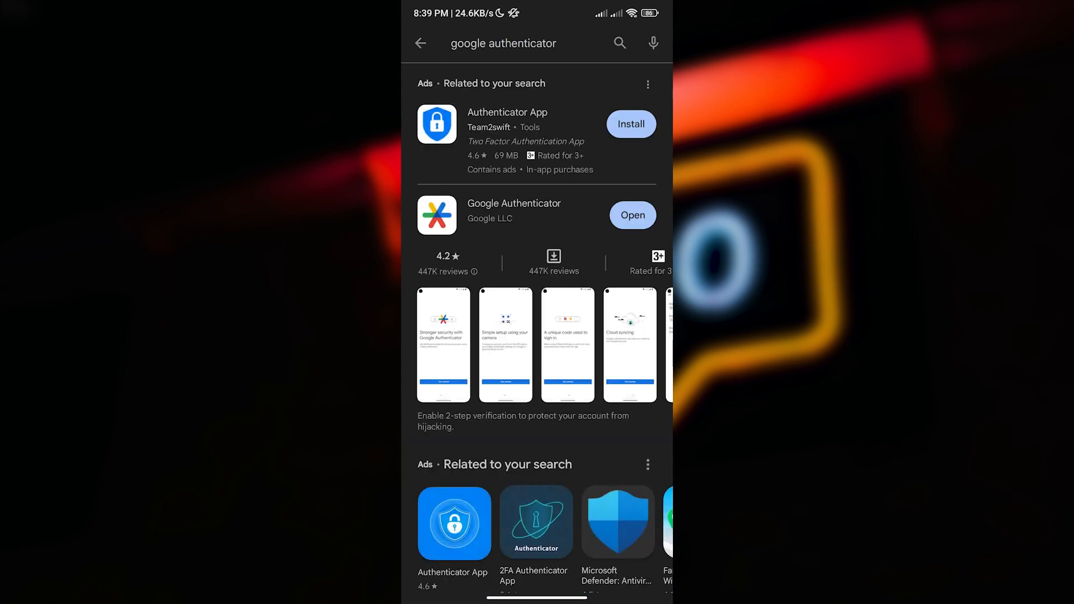
click(513, 215)
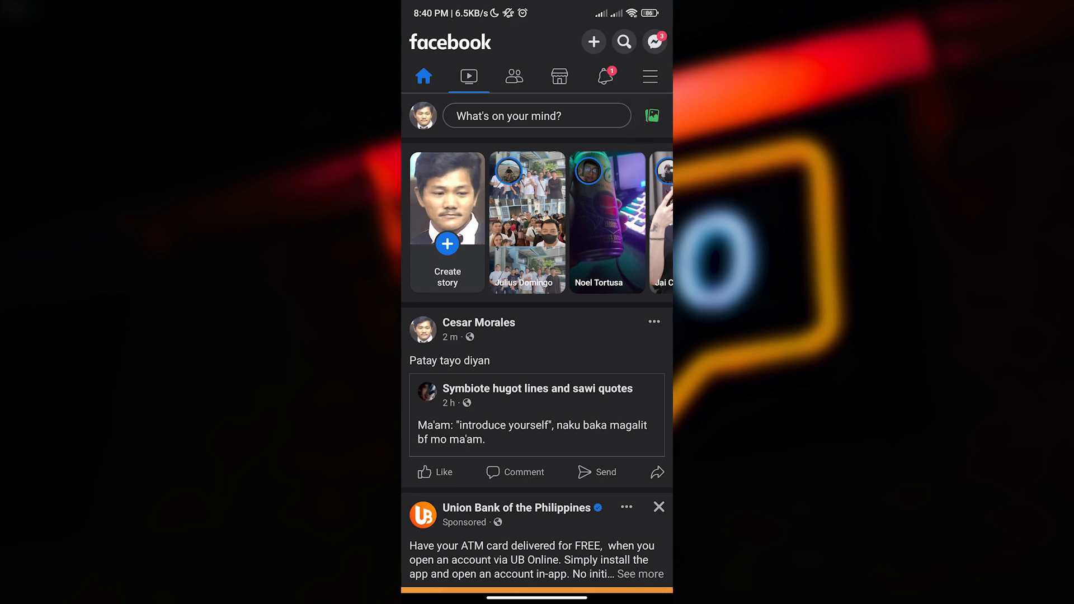
Open Settings & privacy from Facebook's menu.
click(649, 76)
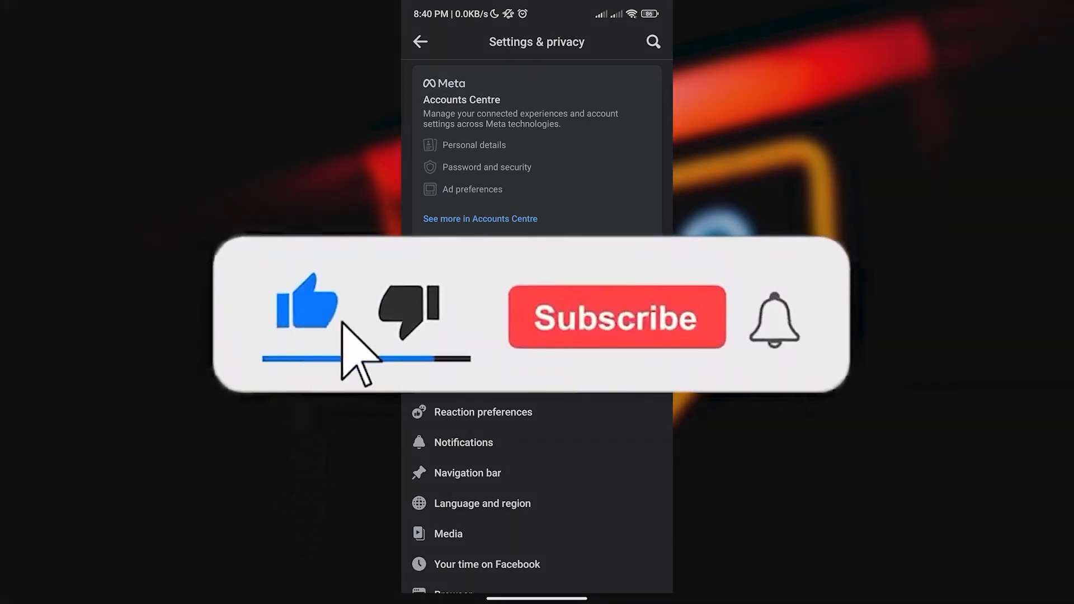
click(616, 317)
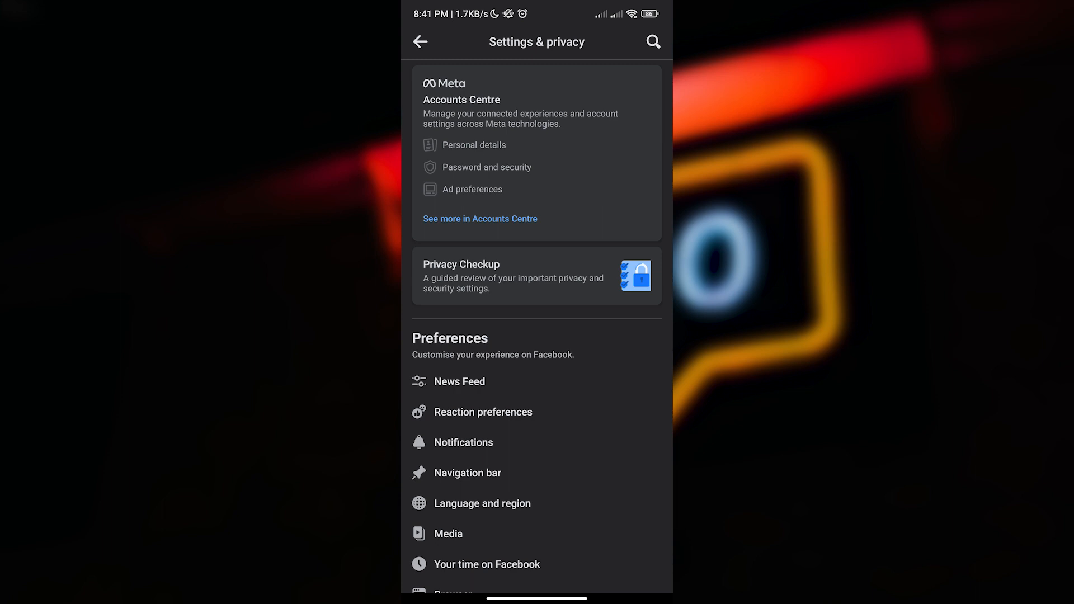
Search settings for 'password and' and open Password and security in Accounts Centre.
click(652, 42)
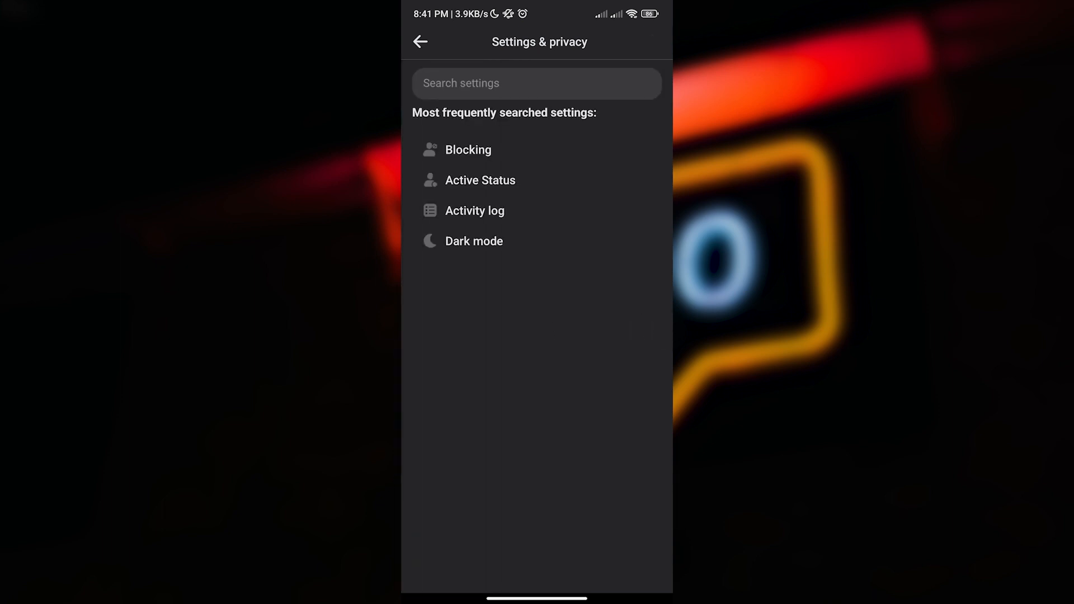
text(password and)
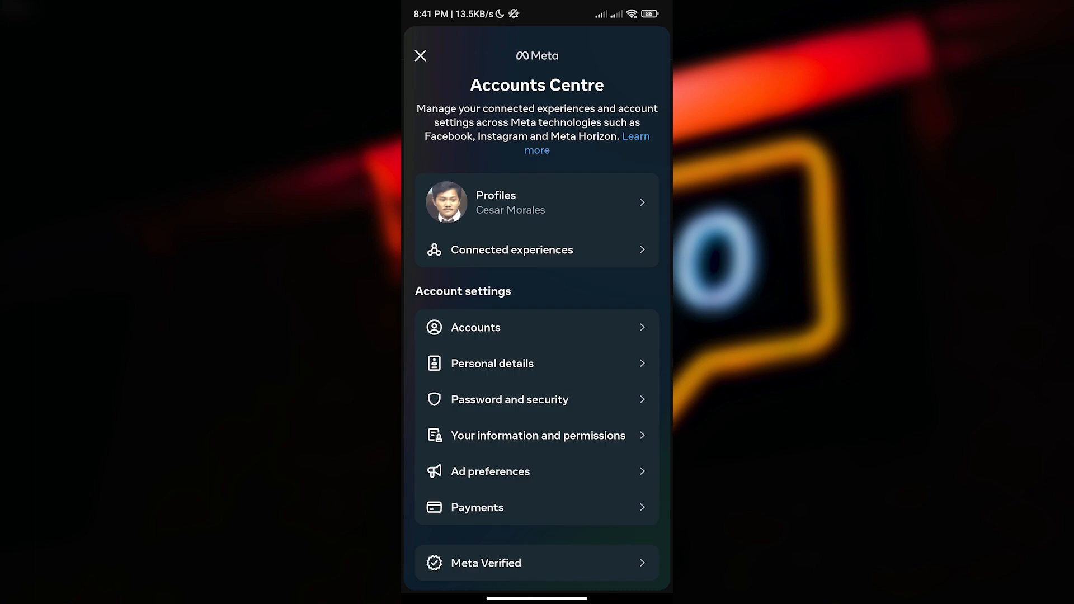
click(509, 400)
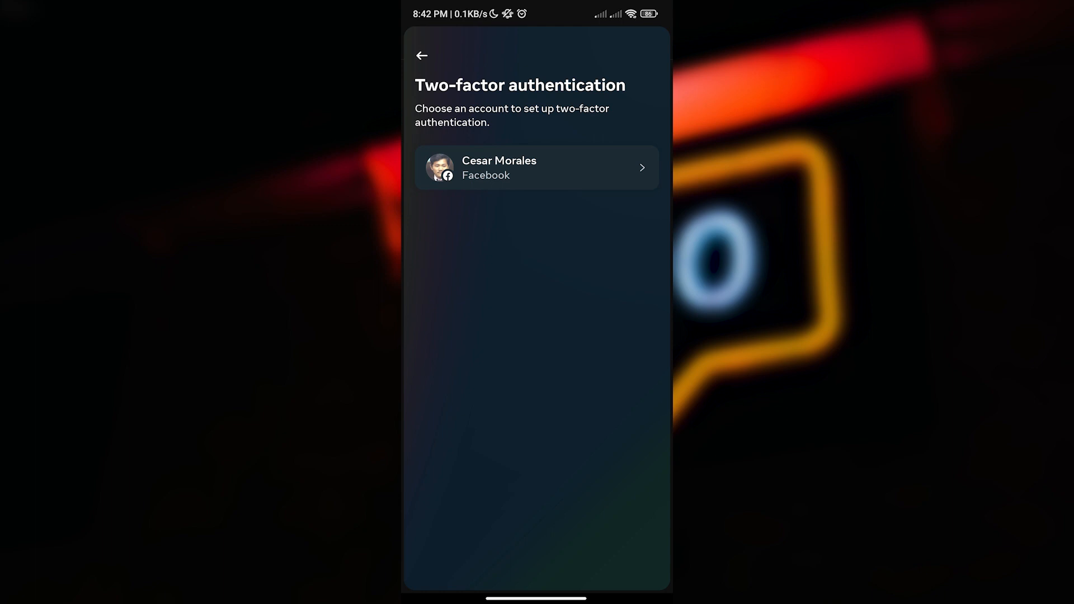
Select the Facebook account and continue with the authentication app method.
click(537, 167)
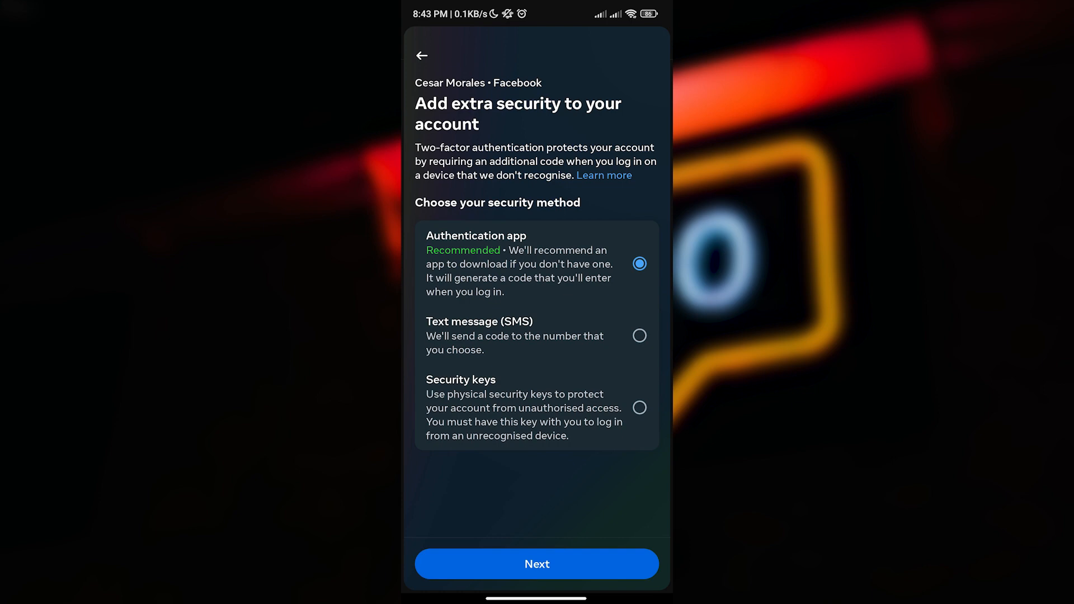
click(537, 564)
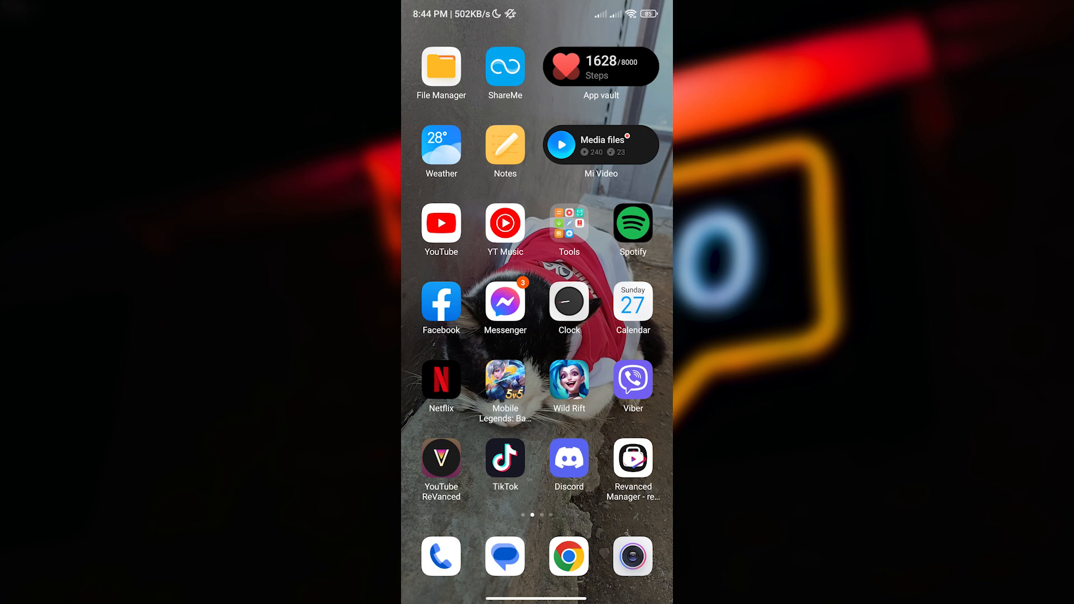
Swipe to the home screen page holding Google Authenticator.
scroll(left, 3)
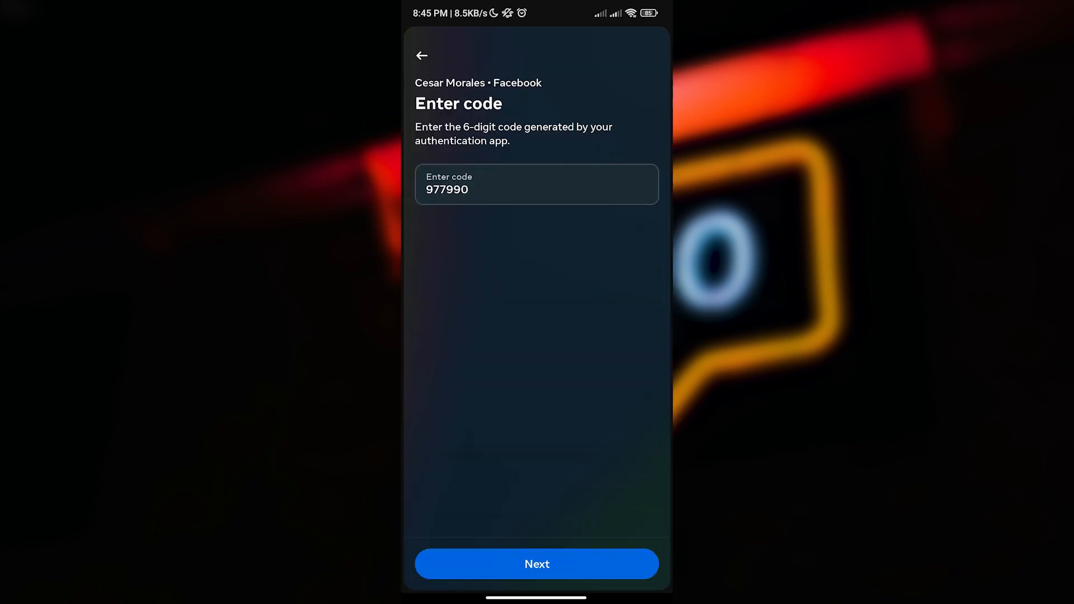
Submit the six-digit authenticator code to turn two-factor authentication on.
click(537, 564)
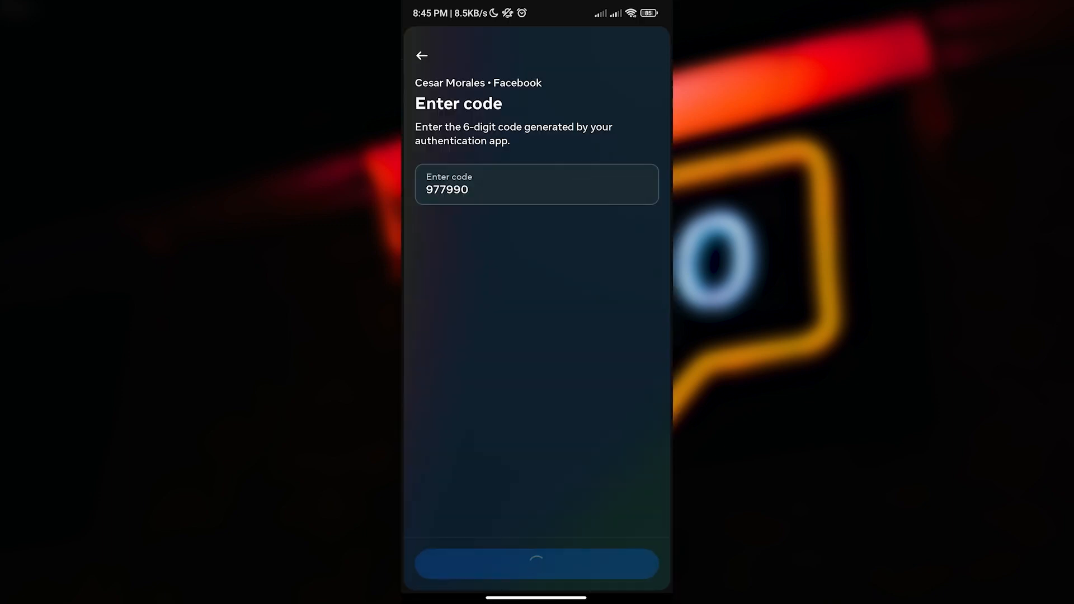
click(537, 563)
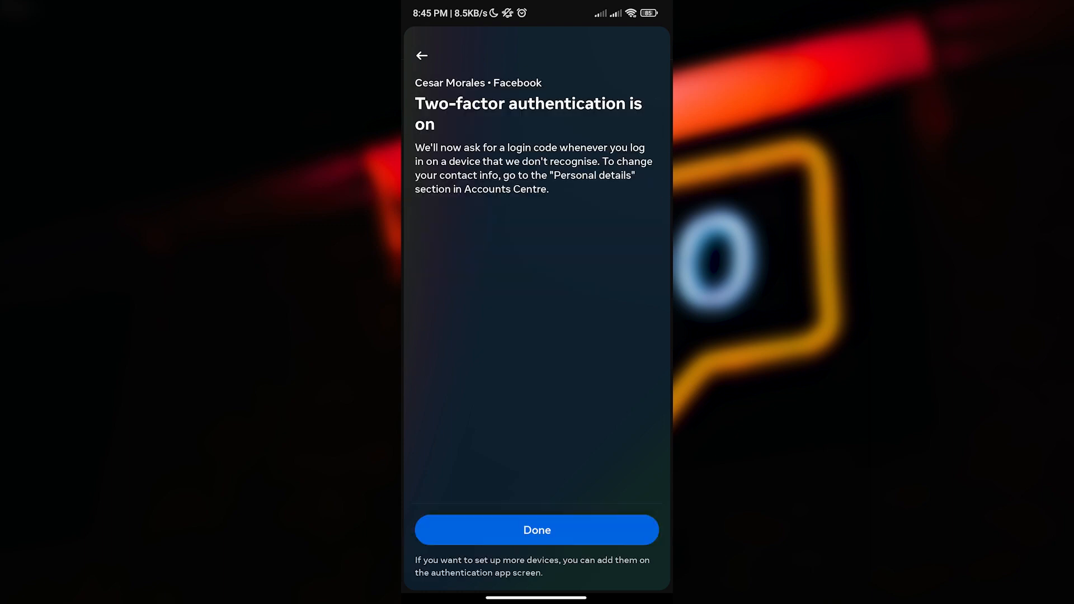